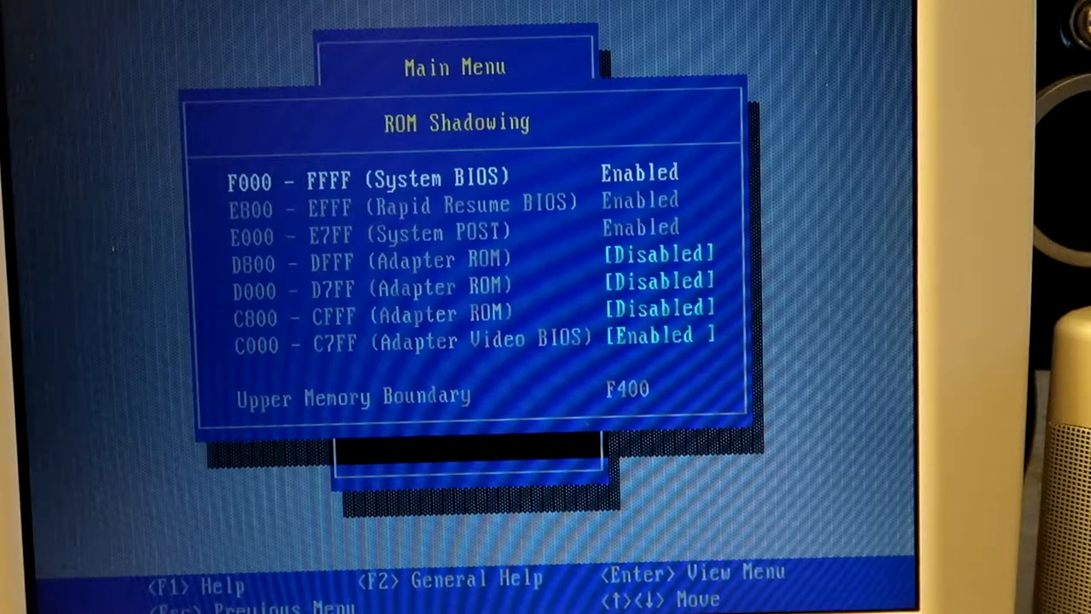
- Leave the ROM Shadowing and Cache Options screens and exit BIOS Setup so Windows 95 boots
{"action": "key", "text": "Escape"}
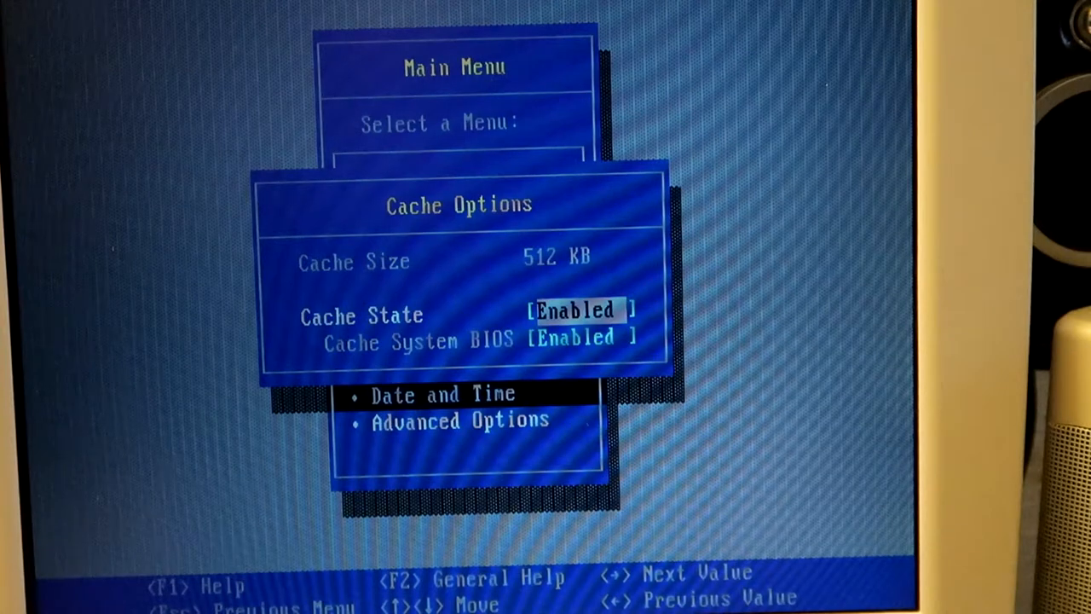
{"action": "key", "text": "Escape"}
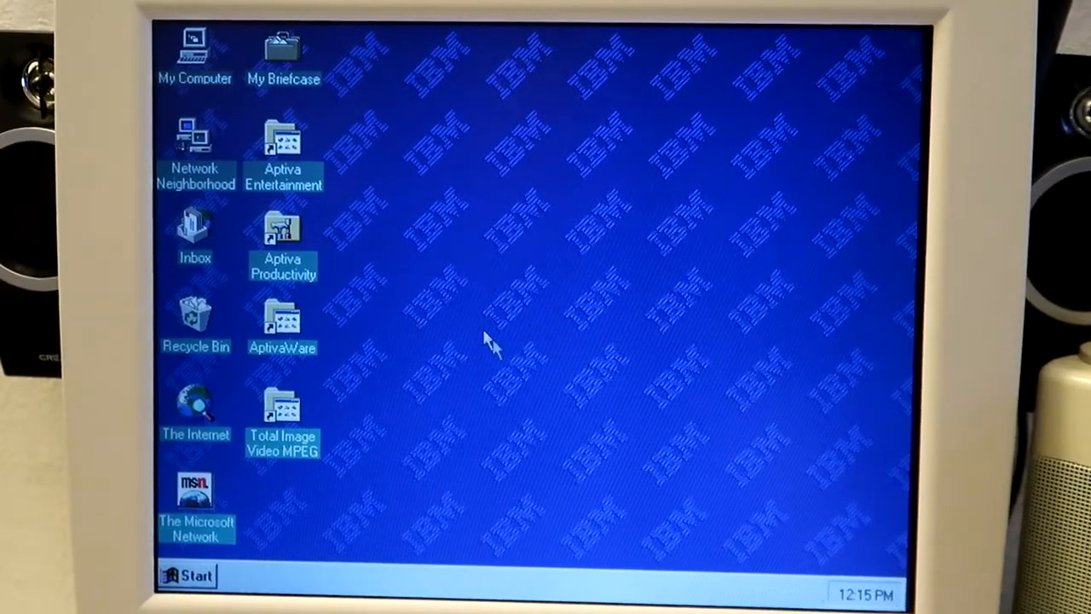
{"action": "mouse_move", "coordinate": [556, 361]}
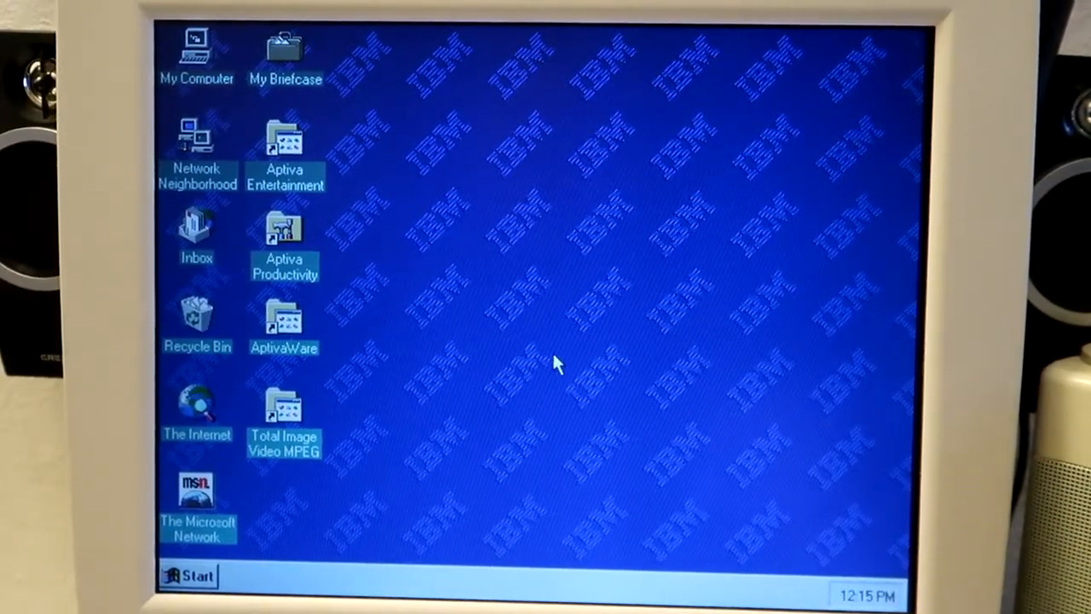
{"action": "mouse_move", "coordinate": [556, 331]}
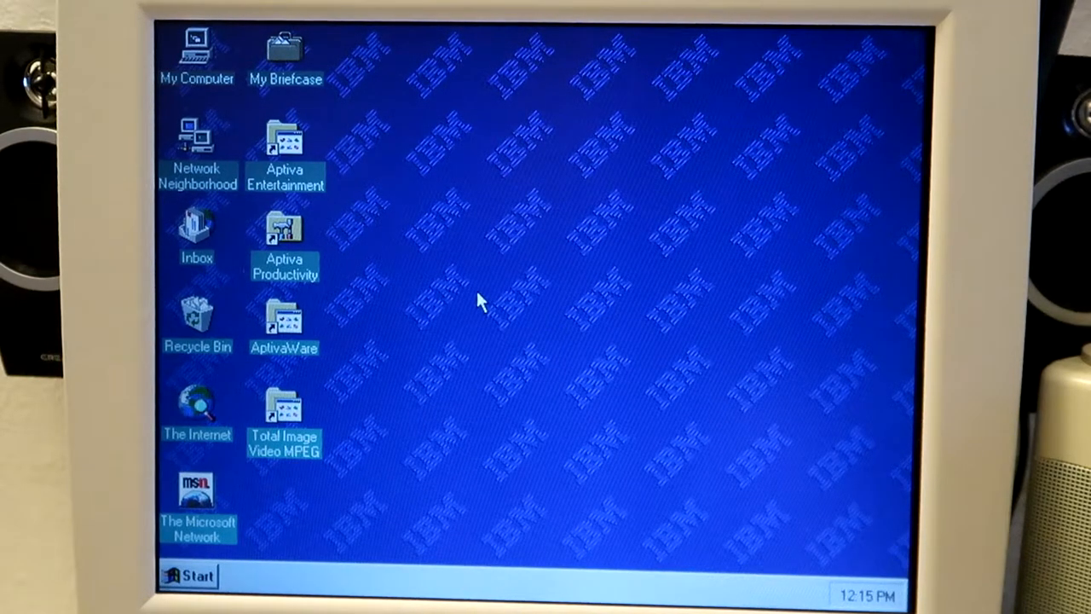
{"action": "mouse_move", "coordinate": [260, 501]}
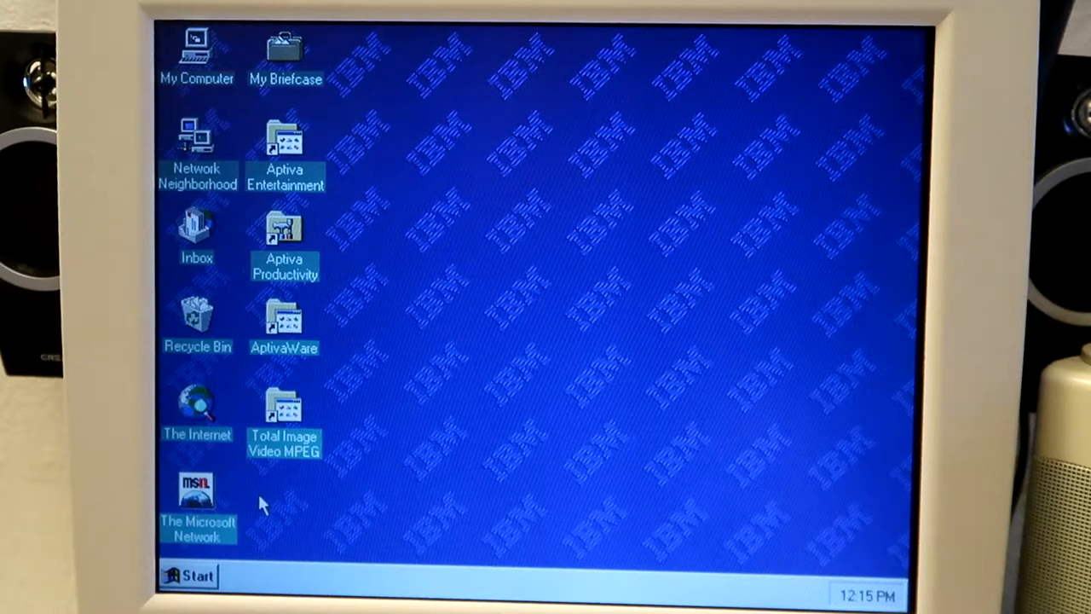
- Bring up Control Panel from the Start menu and scroll its icons down to System
{"action": "left_click", "coordinate": [191, 577]}
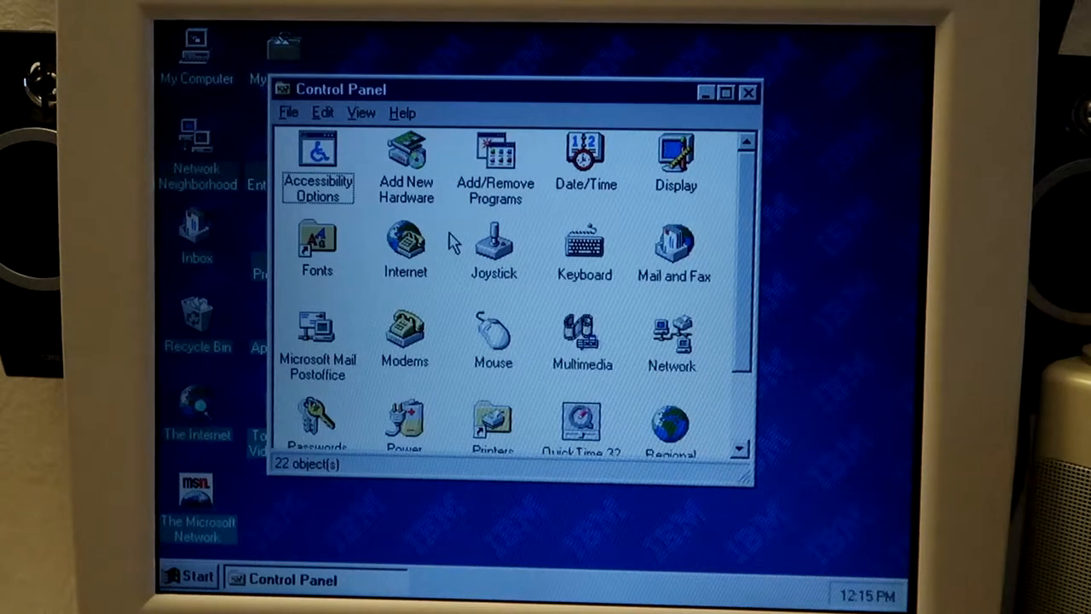
{"action": "scroll", "scroll_direction": "down", "scroll_amount": 3}
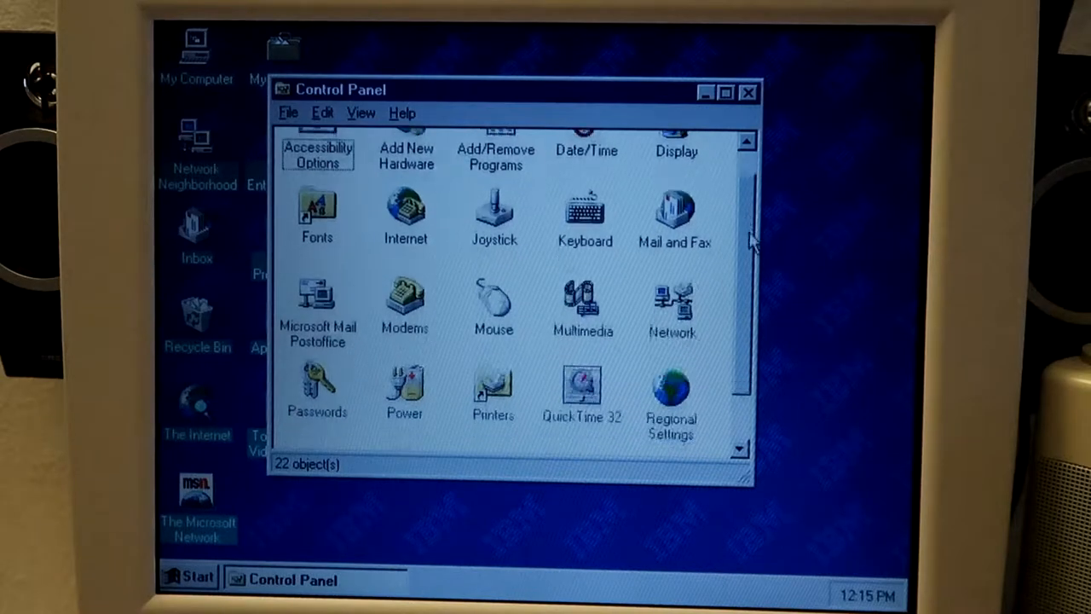
{"action": "scroll", "scroll_direction": "down", "scroll_amount": 3}
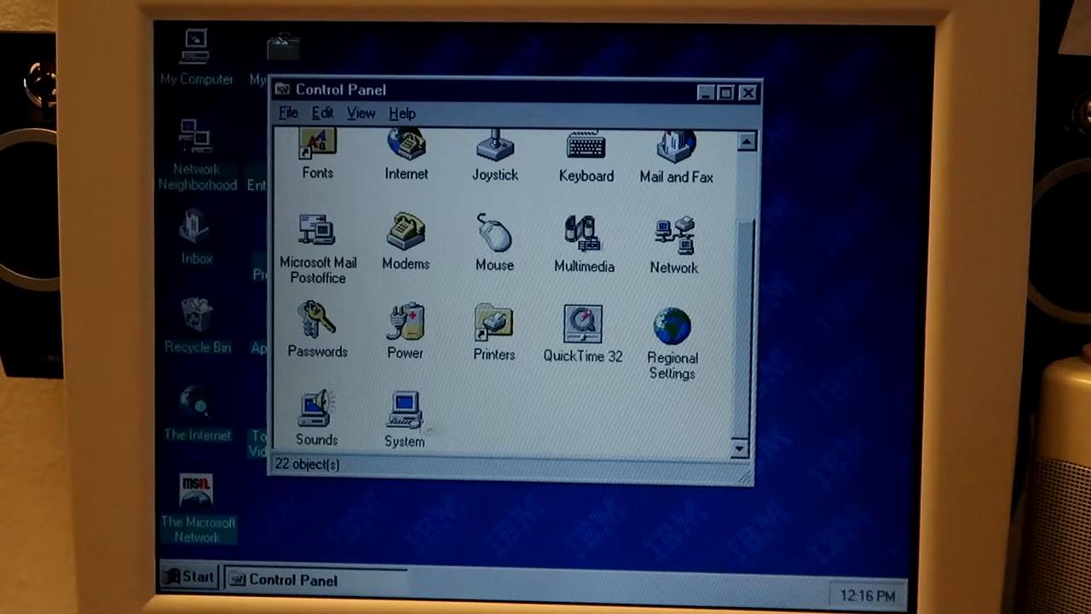
- Review System Properties' Performance status and Virtual Memory settings, cancelling without changes
{"action": "double_click", "coordinate": [402, 410]}
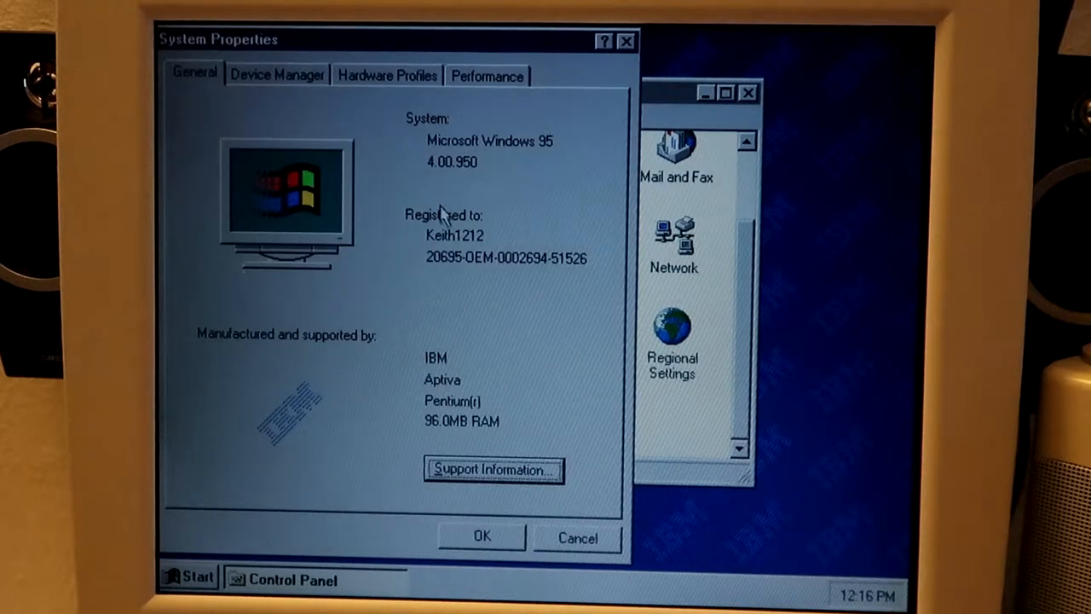
{"action": "left_click", "coordinate": [488, 75]}
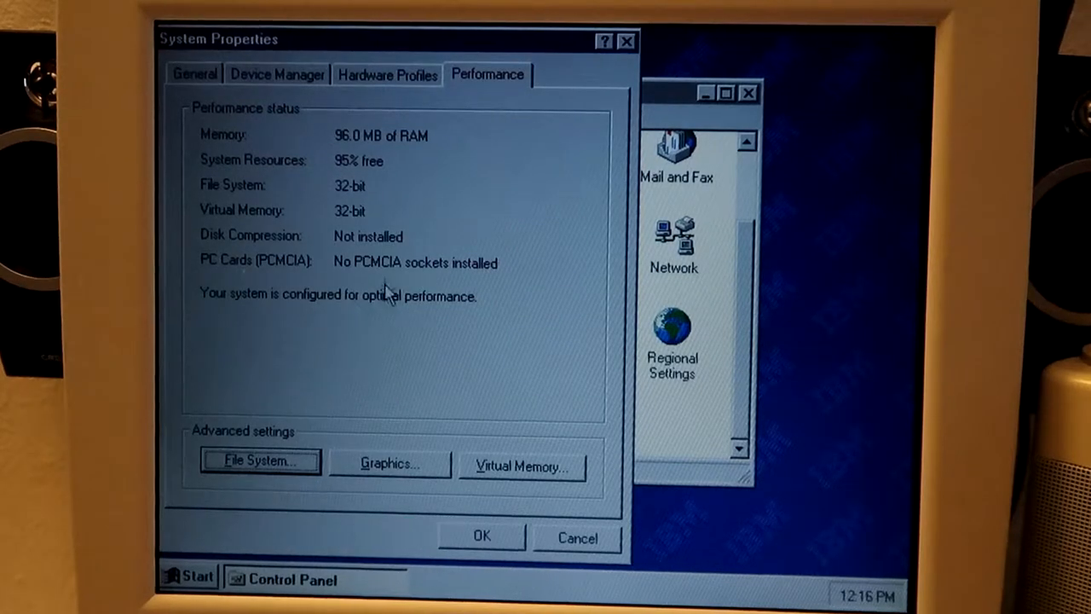
{"action": "left_click", "coordinate": [521, 465]}
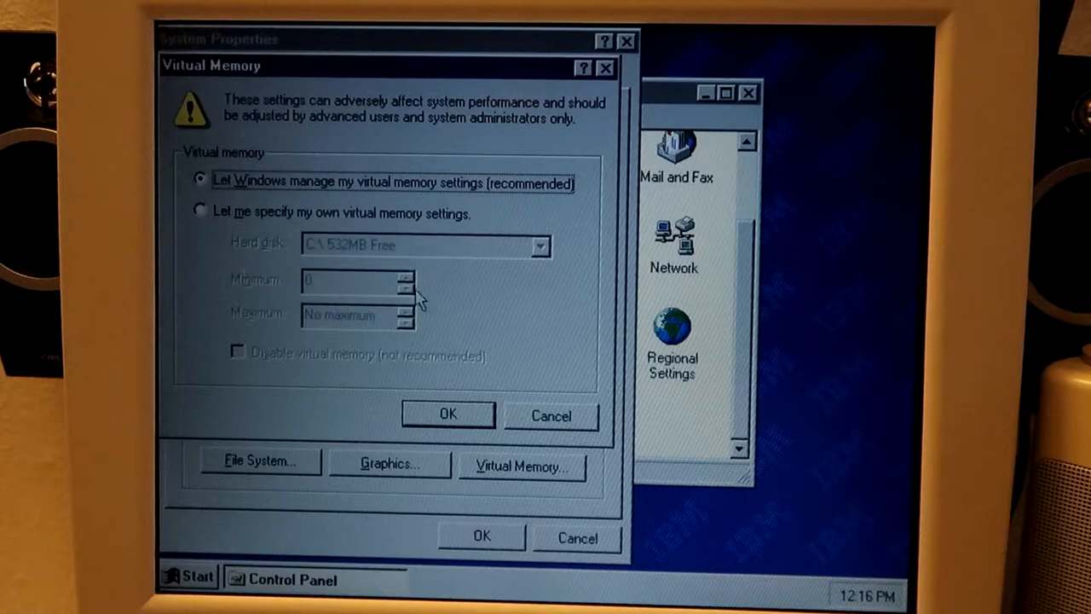
{"action": "left_click", "coordinate": [447, 414]}
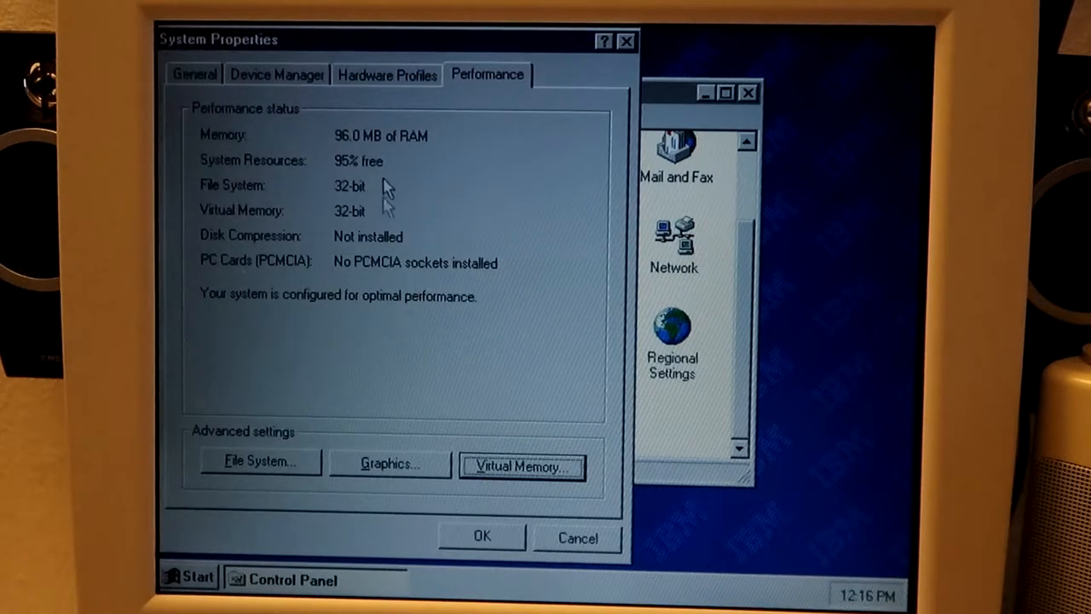
- Check the Hardware Profiles and Device Manager lists, then close System Properties
{"action": "left_click", "coordinate": [390, 75]}
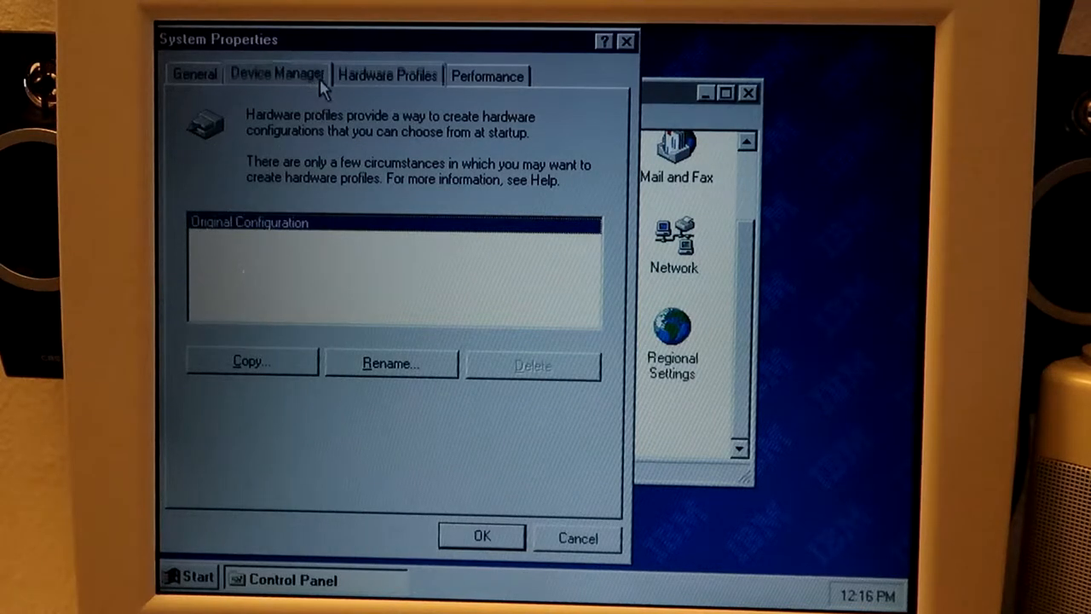
{"action": "left_click", "coordinate": [276, 75]}
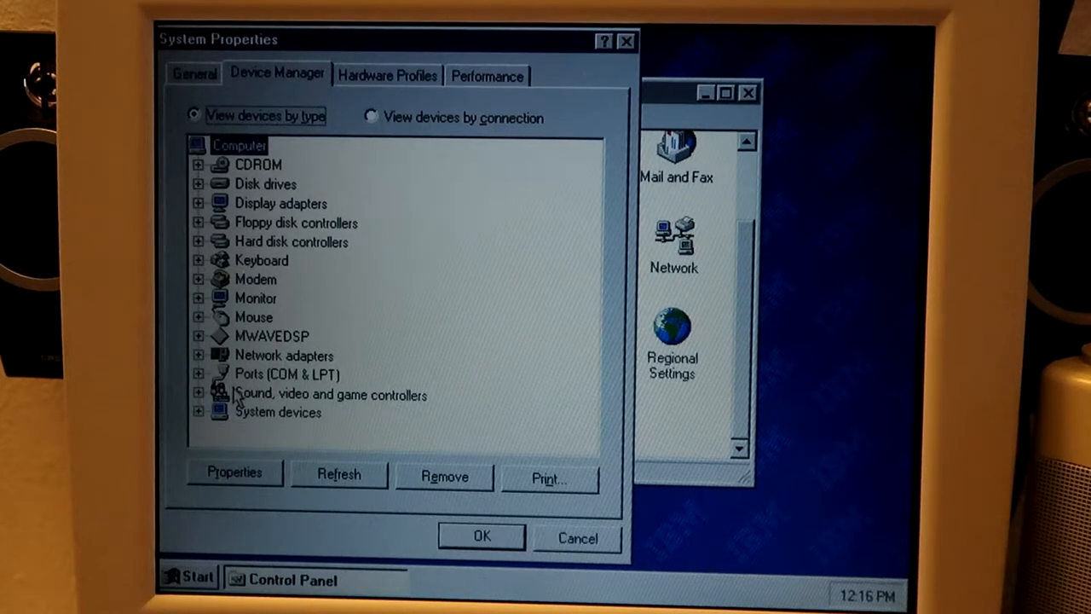
{"action": "left_click", "coordinate": [199, 413]}
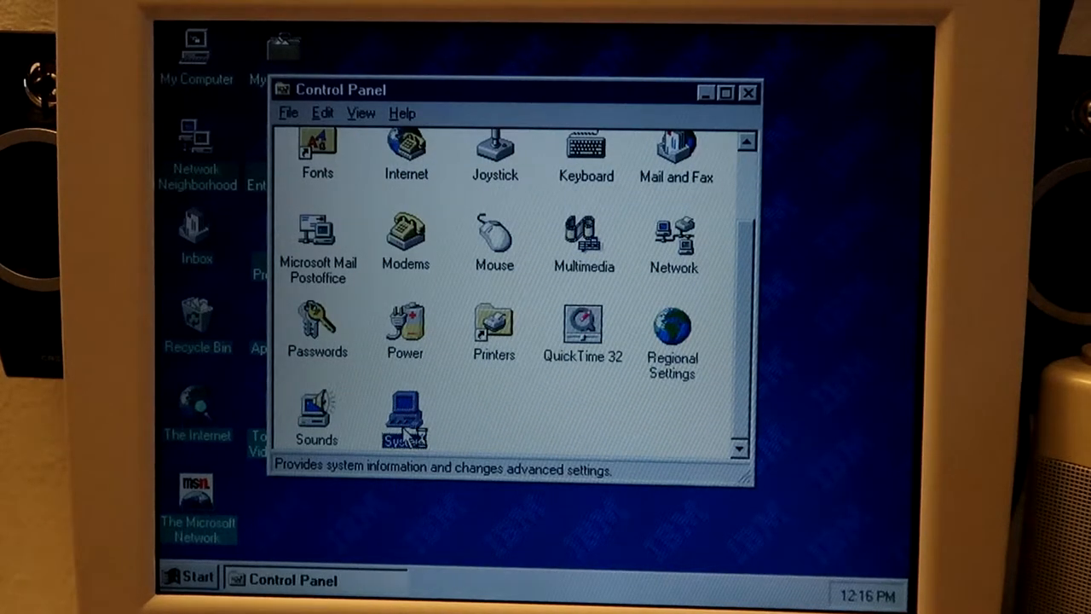
- Reopen System Properties and revisit Performance, Device Manager and the General page showing 96 MB RAM
{"action": "double_click", "coordinate": [403, 418]}
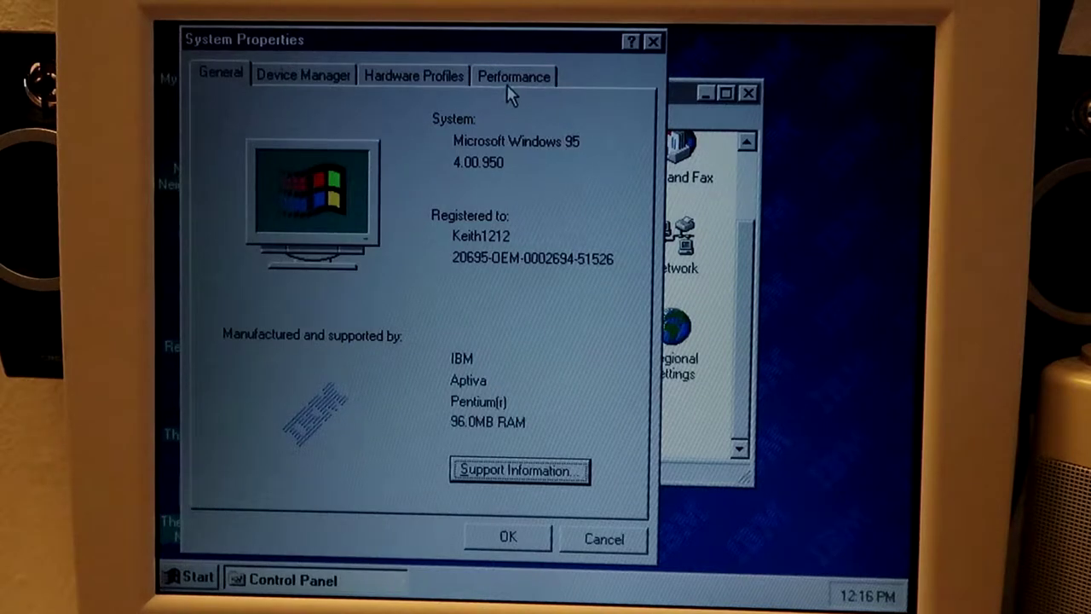
{"action": "left_click", "coordinate": [513, 75]}
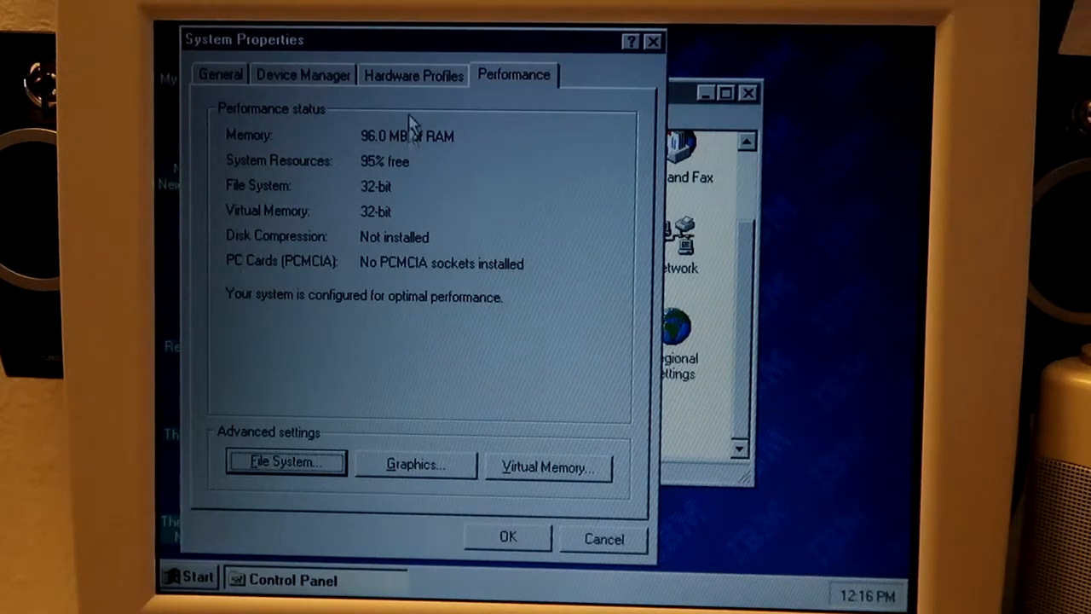
{"action": "left_click", "coordinate": [304, 75]}
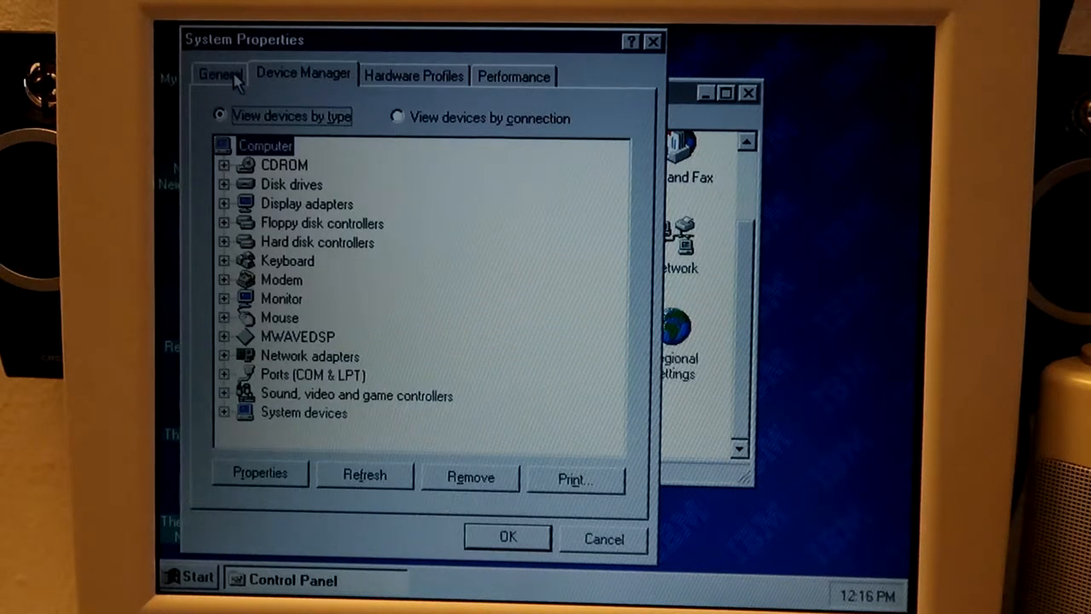
{"action": "left_click", "coordinate": [216, 75]}
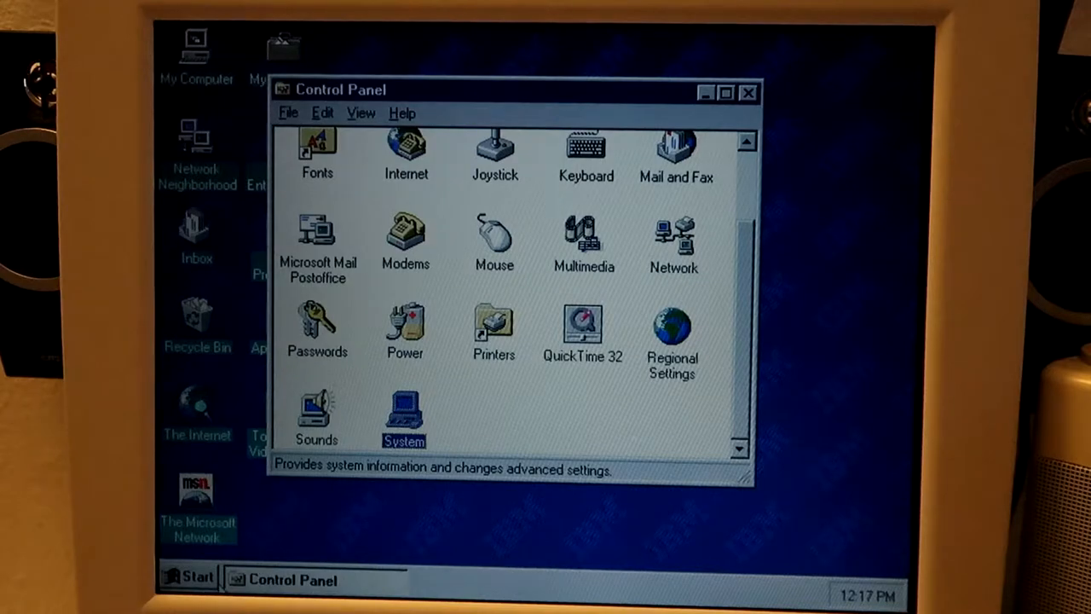
- Close Control Panel and choose Shut Down from the Start menu
{"action": "left_click", "coordinate": [189, 579]}
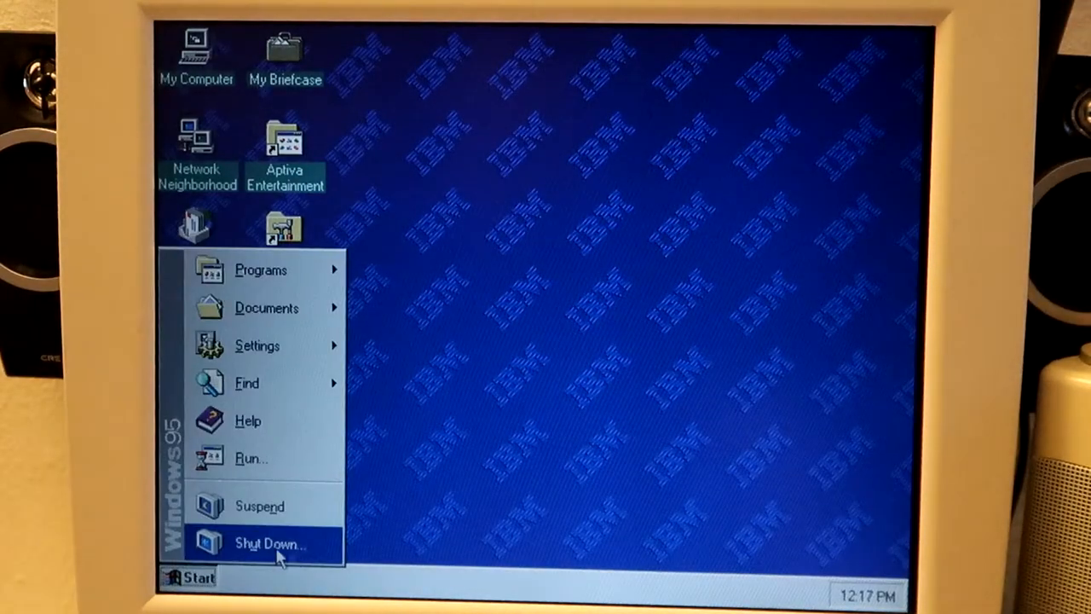
{"action": "left_click", "coordinate": [273, 542]}
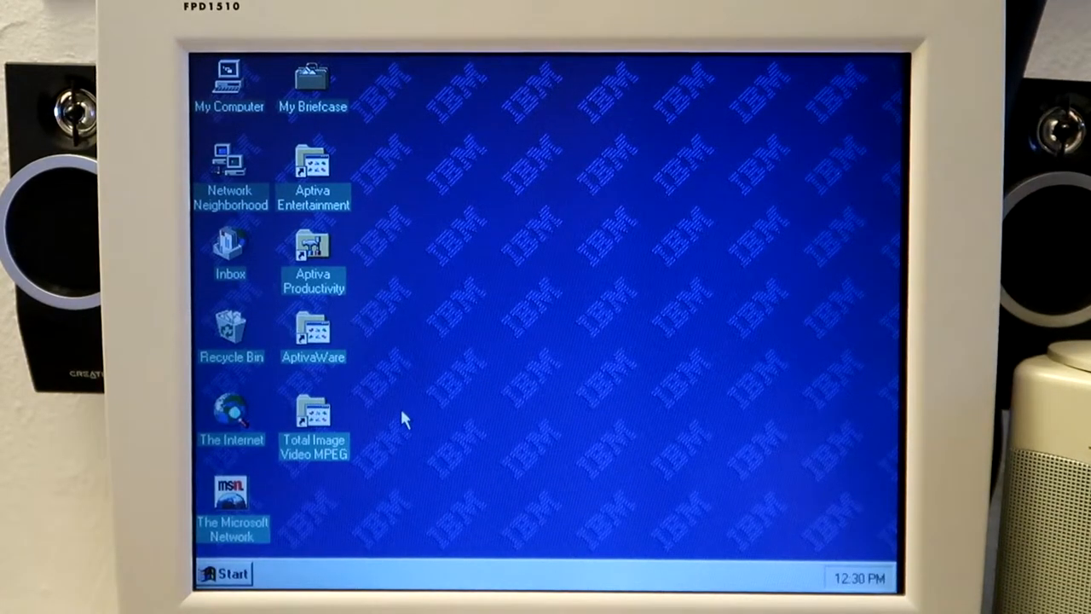
- Bring up the Start menu once Windows 95 has finished booting to the desktop
{"action": "left_click", "coordinate": [228, 572]}
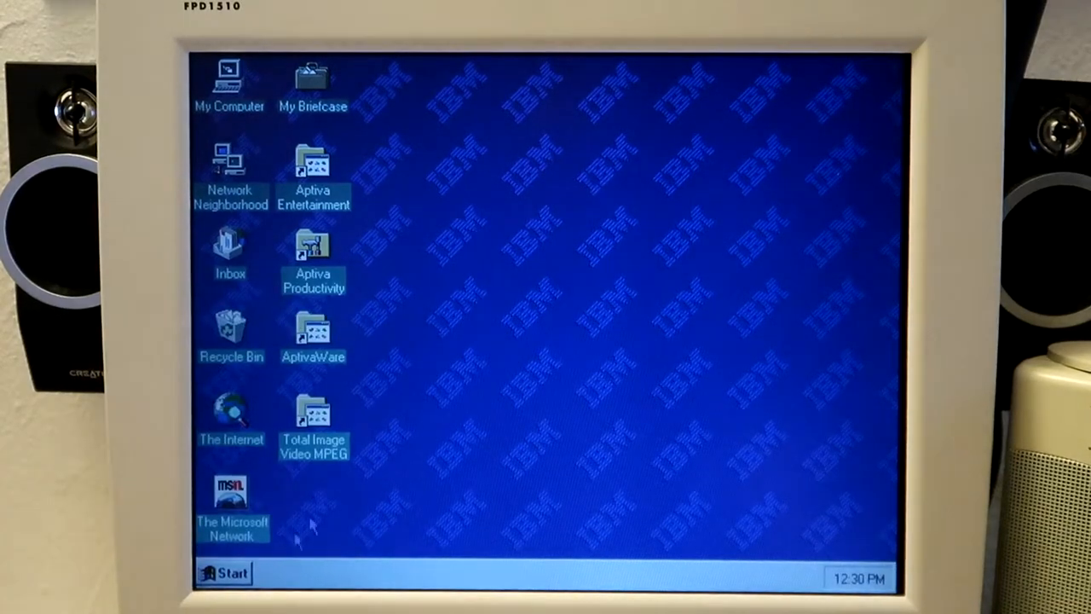
- Launch Cyberia from the Aptiva Entertainment desktop folder
{"action": "double_click", "coordinate": [313, 162]}
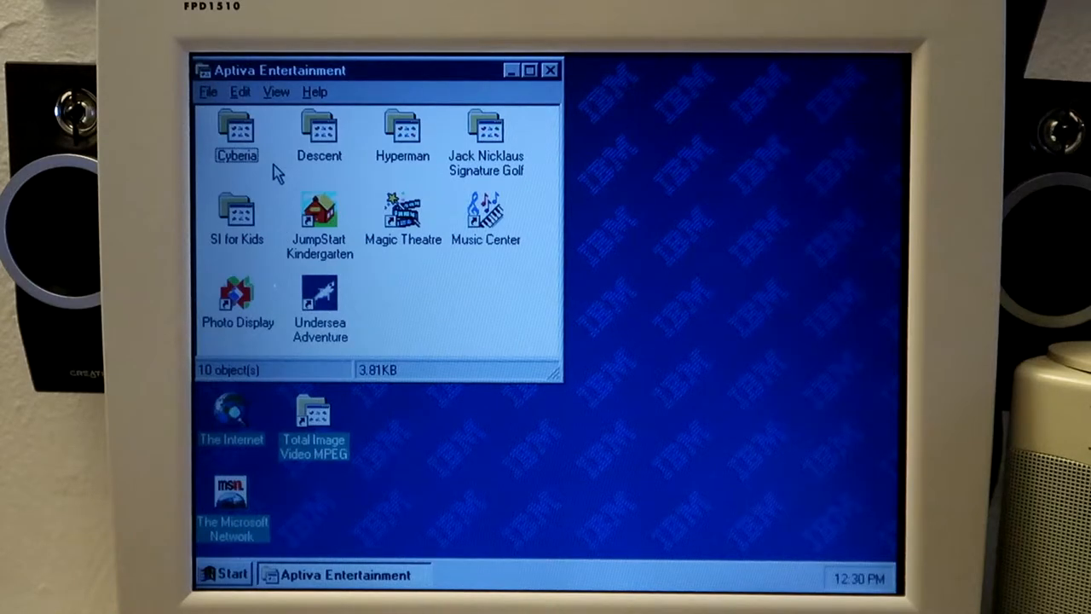
{"action": "double_click", "coordinate": [235, 133]}
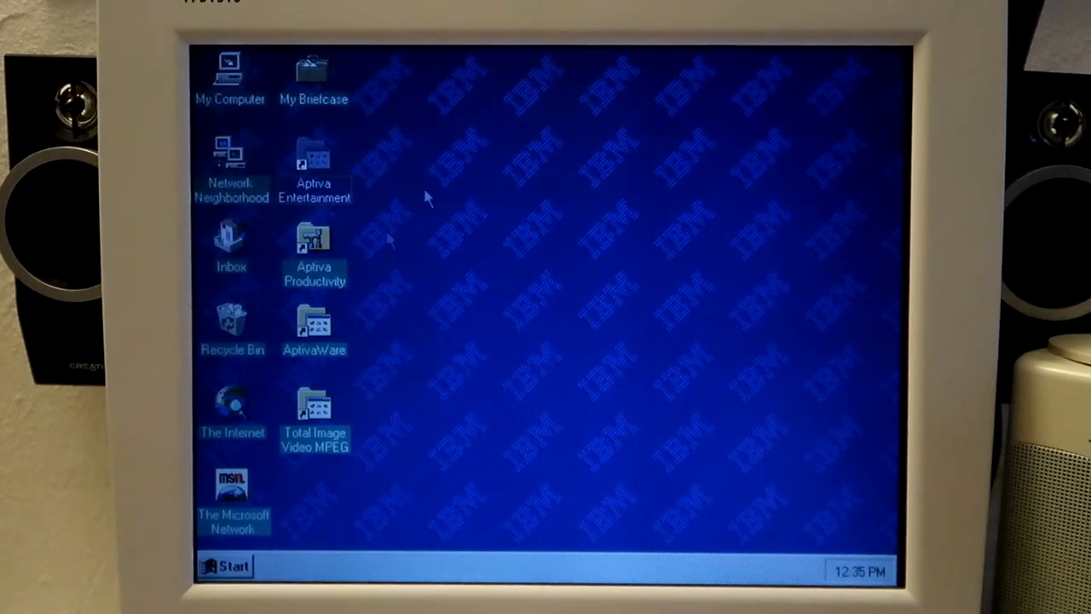
- Reach Control Panel via Start > Settings to get at System Properties
{"action": "left_click", "coordinate": [231, 566]}
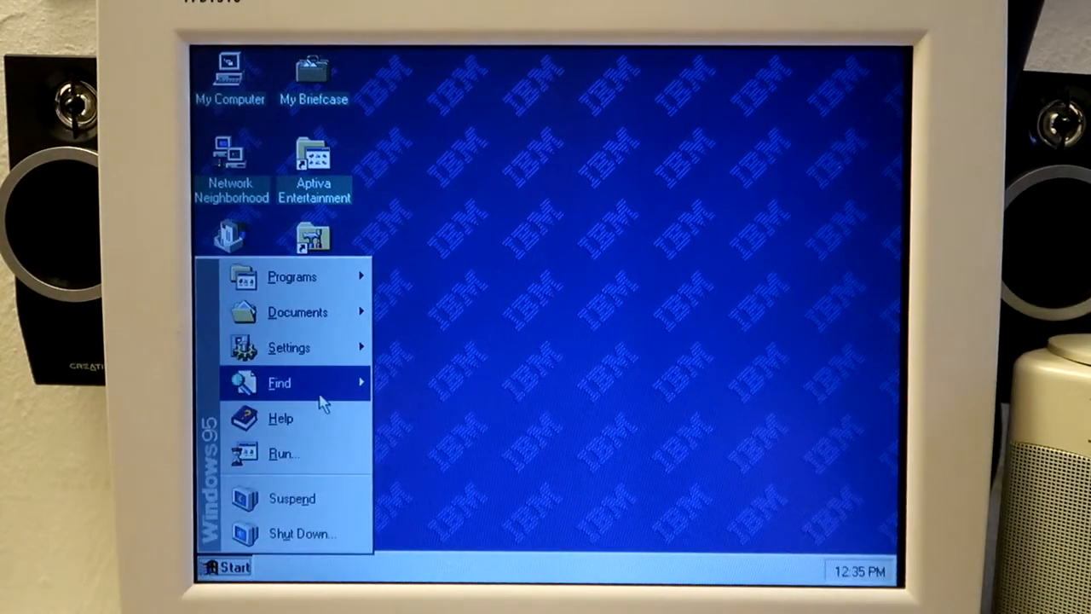
{"action": "mouse_move", "coordinate": [290, 348]}
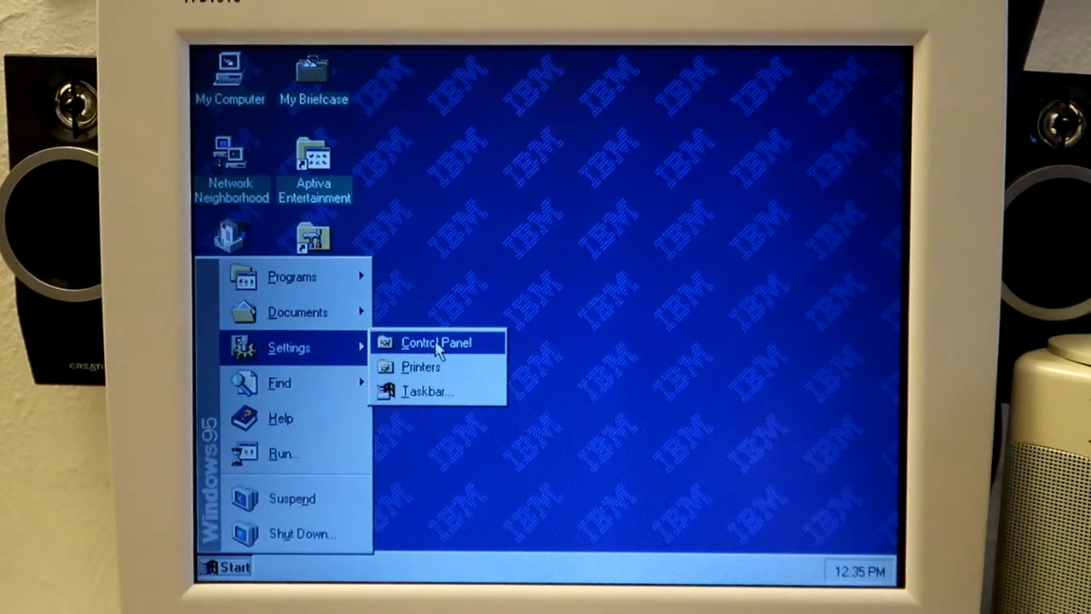
{"action": "left_click", "coordinate": [437, 341]}
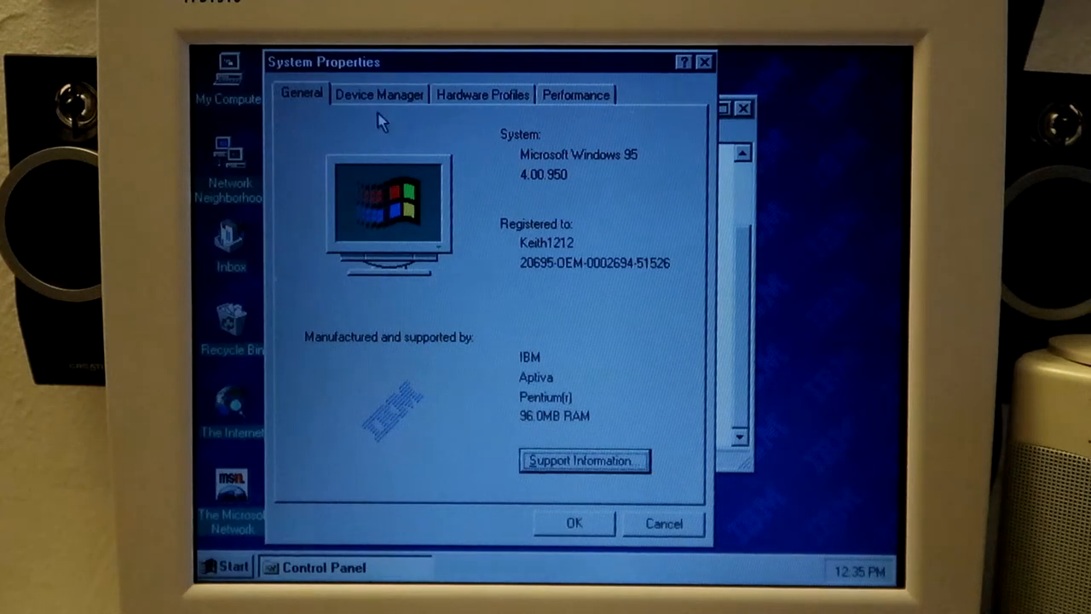
- In Device Manager, expand Display adapters and show the Trident 9660/968X adapter's properties
{"action": "left_click", "coordinate": [378, 94]}
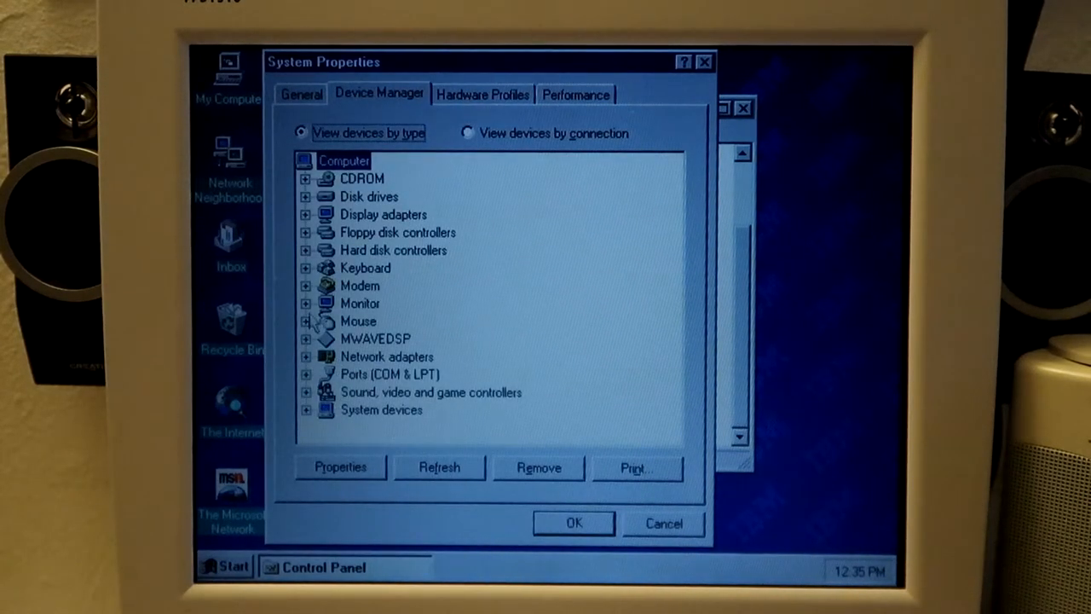
{"action": "left_click", "coordinate": [307, 215]}
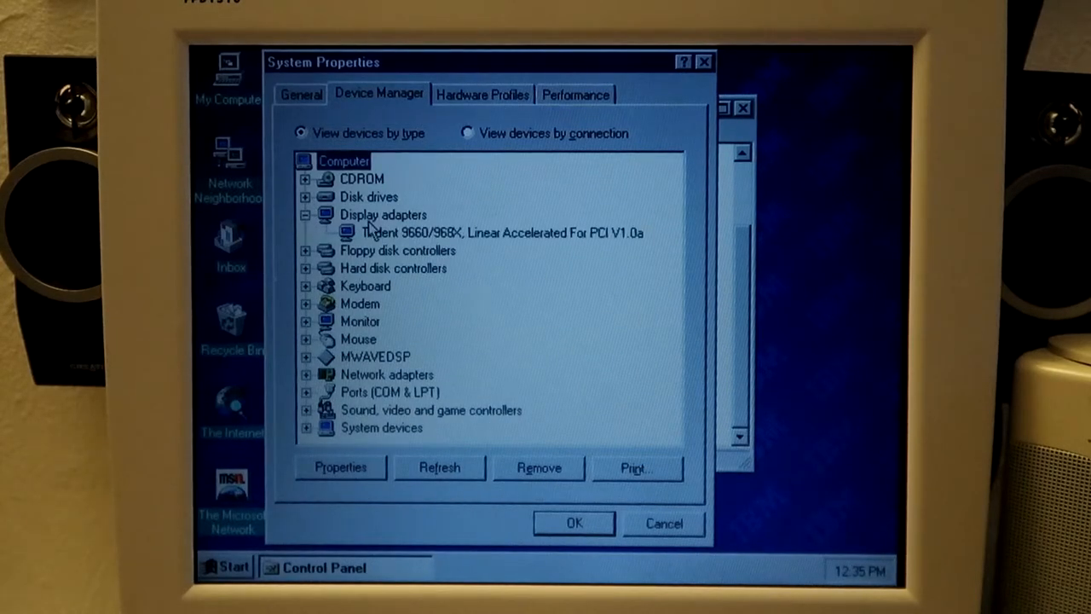
{"action": "left_click", "coordinate": [502, 232]}
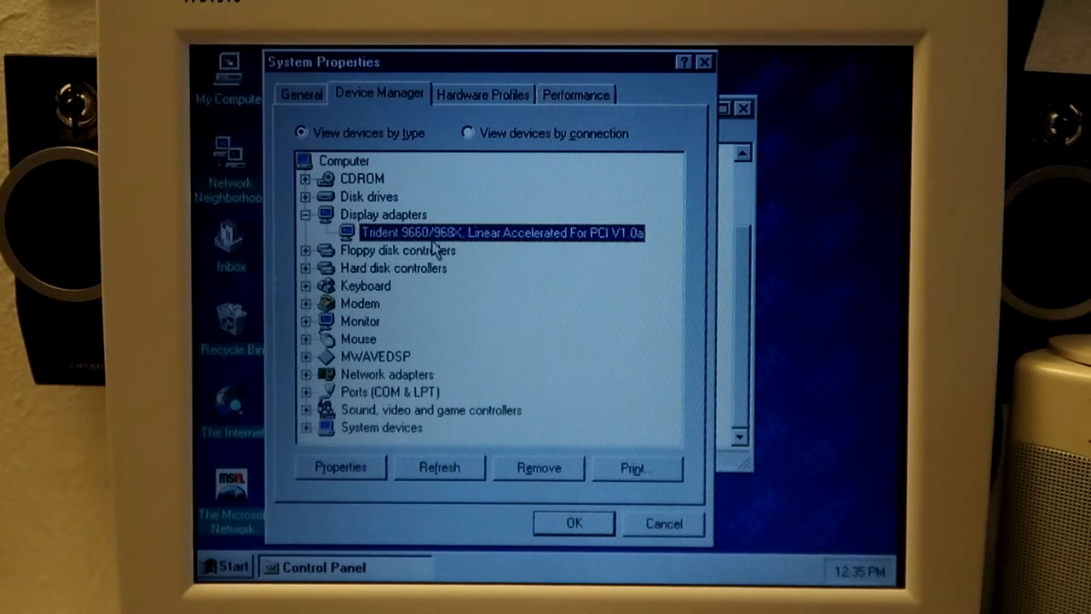
{"action": "left_click", "coordinate": [341, 467]}
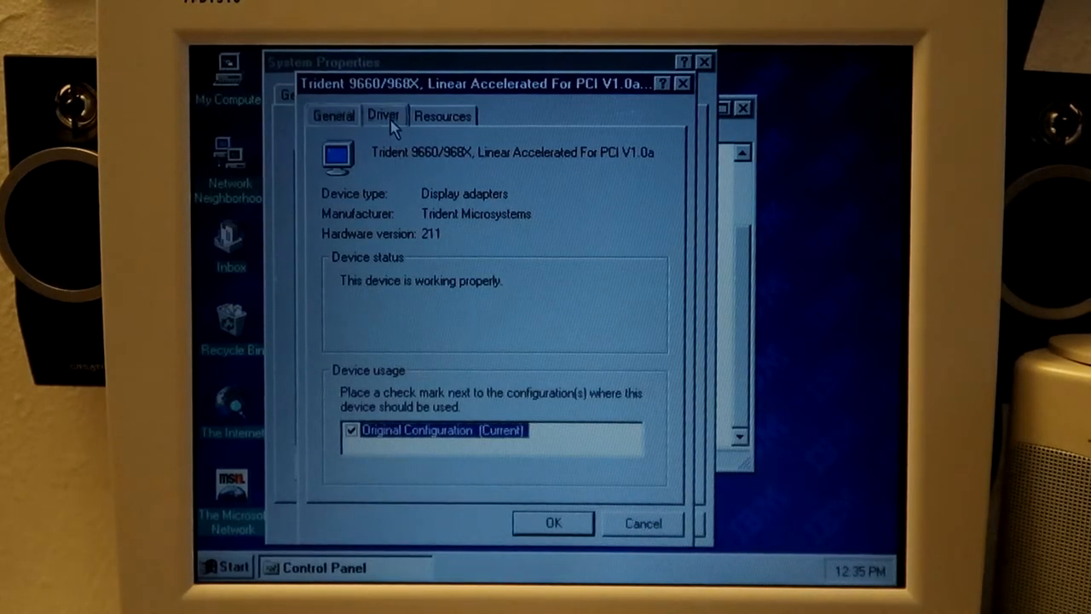
- Review the Trident adapter's Resources memory ranges and Driver files, then close its properties
{"action": "left_click", "coordinate": [444, 116]}
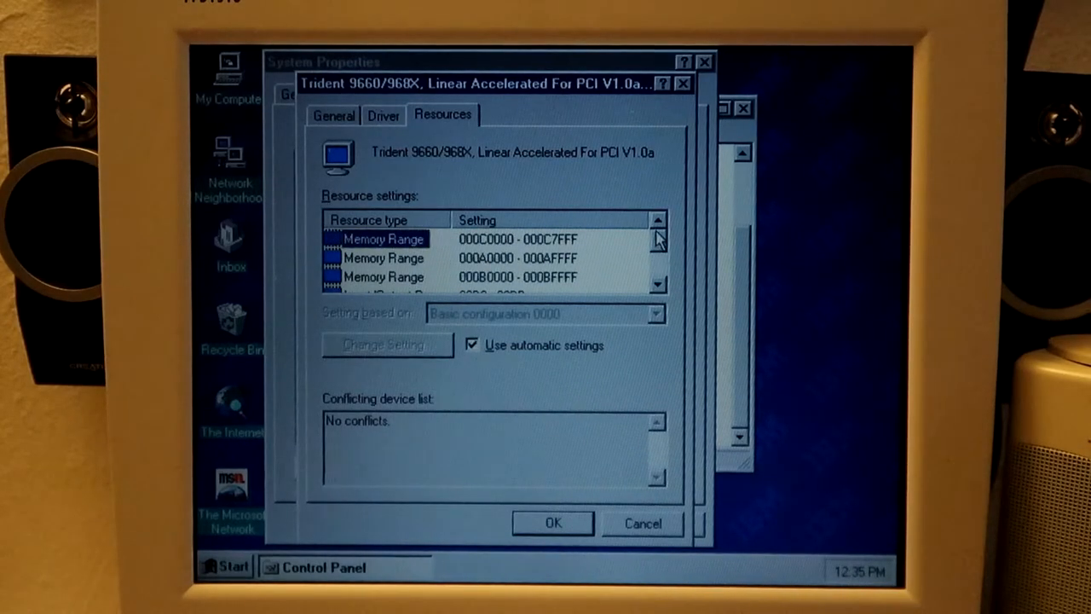
{"action": "left_click", "coordinate": [382, 116]}
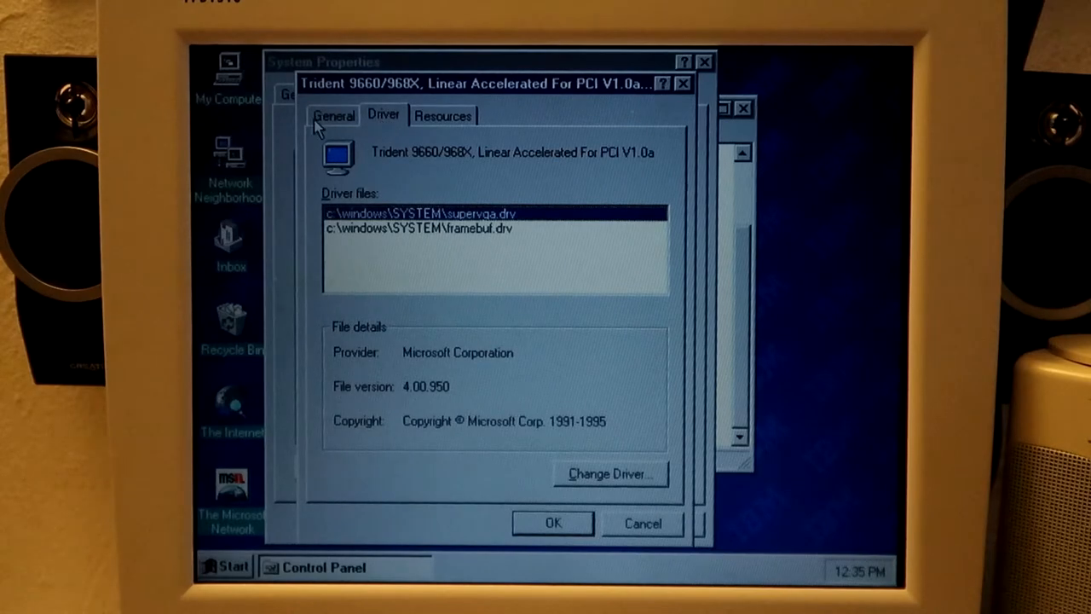
{"action": "left_click", "coordinate": [443, 116]}
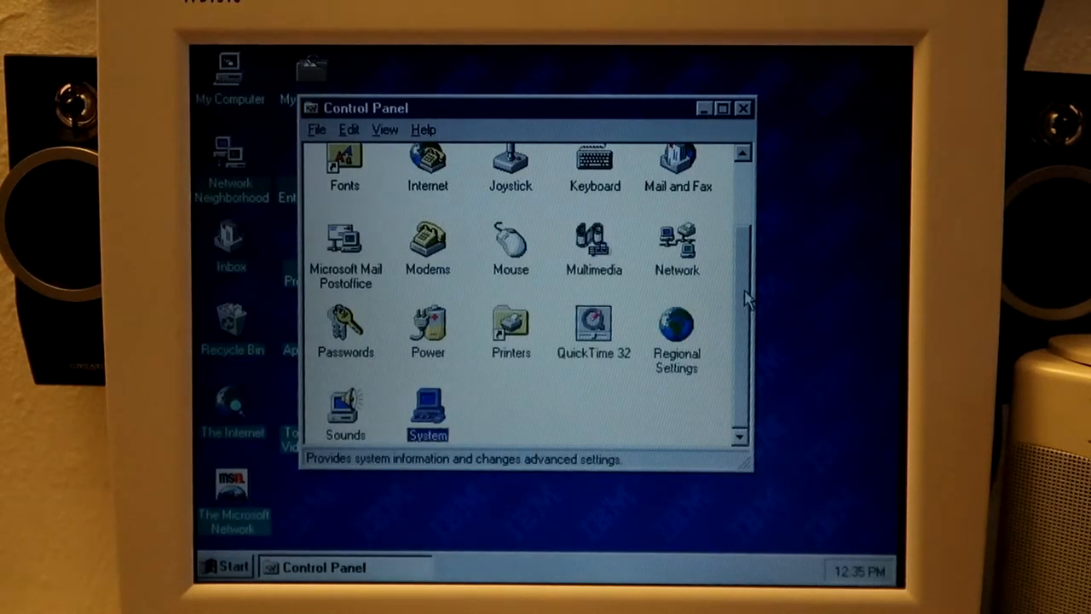
- Close Control Panel and bring up the Start menu again
{"action": "left_click", "coordinate": [737, 106]}
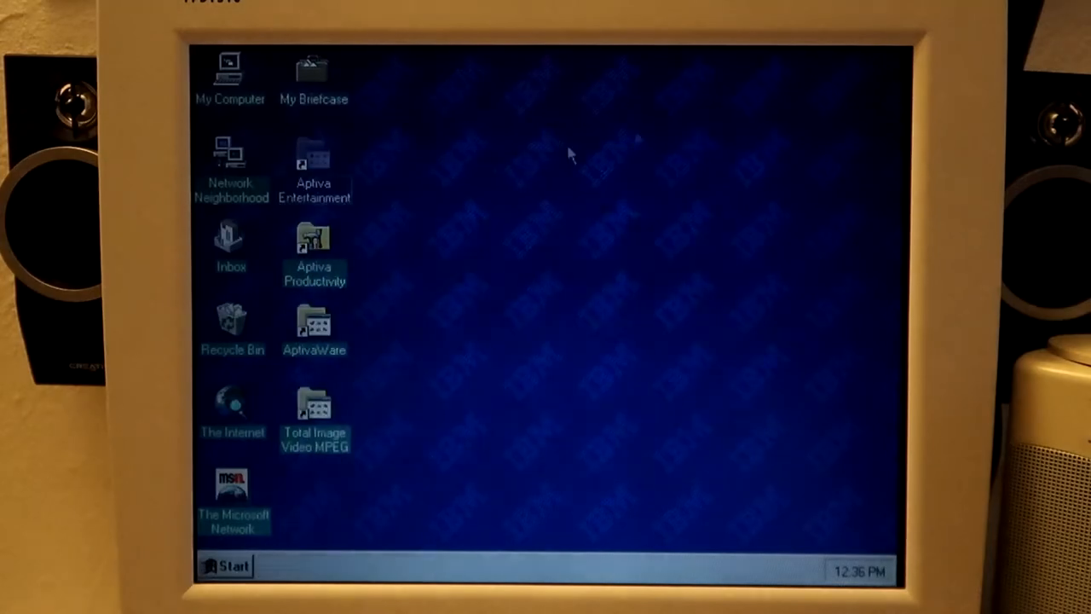
{"action": "left_click", "coordinate": [227, 566]}
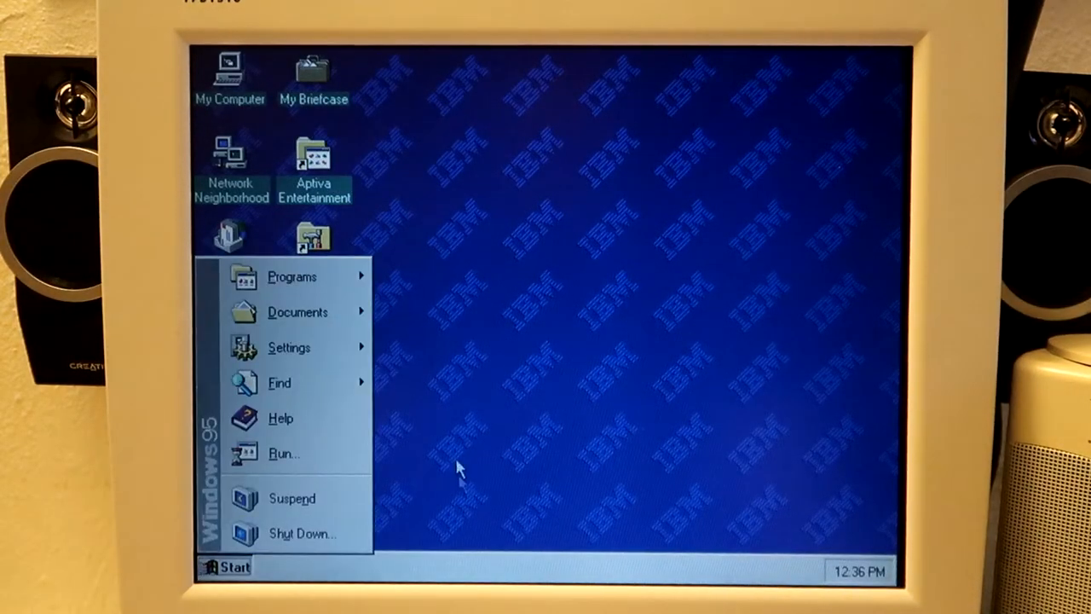